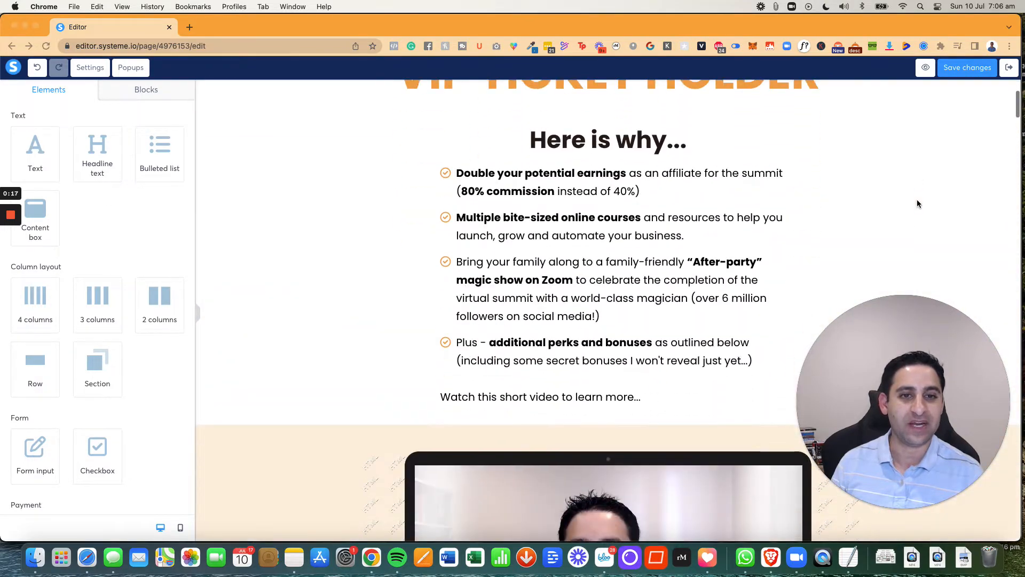
Step: Scroll the editor canvas down to the 'Everything you are getting' checkout section with the $147 VIP offer
scroll(down, 3)
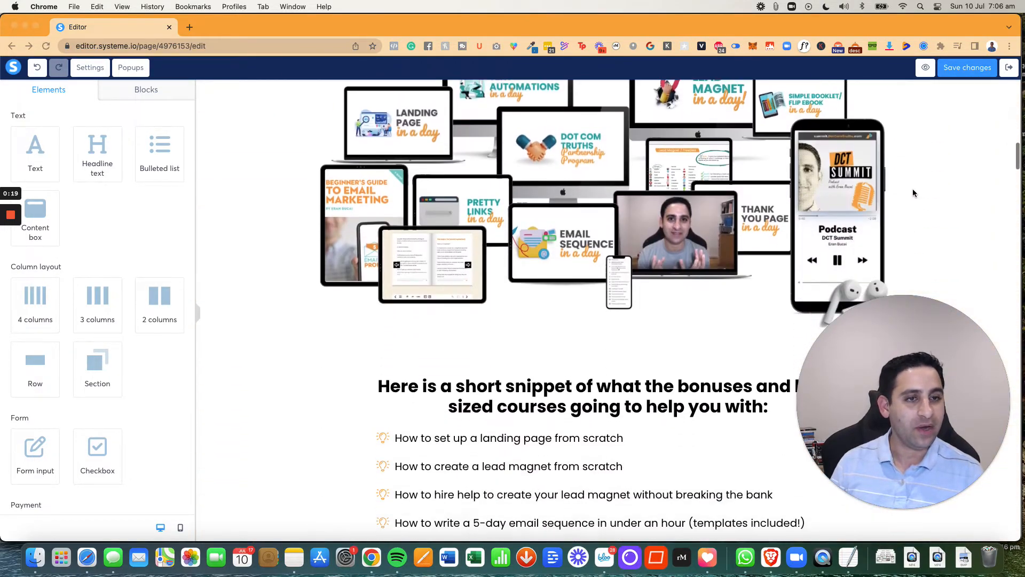
scroll(down, 3)
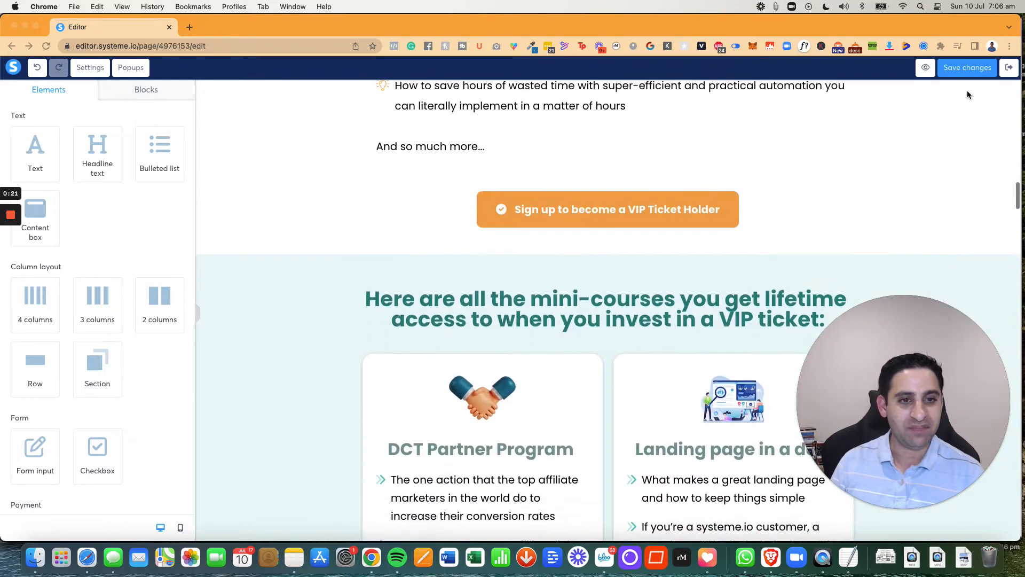
scroll(down, 3)
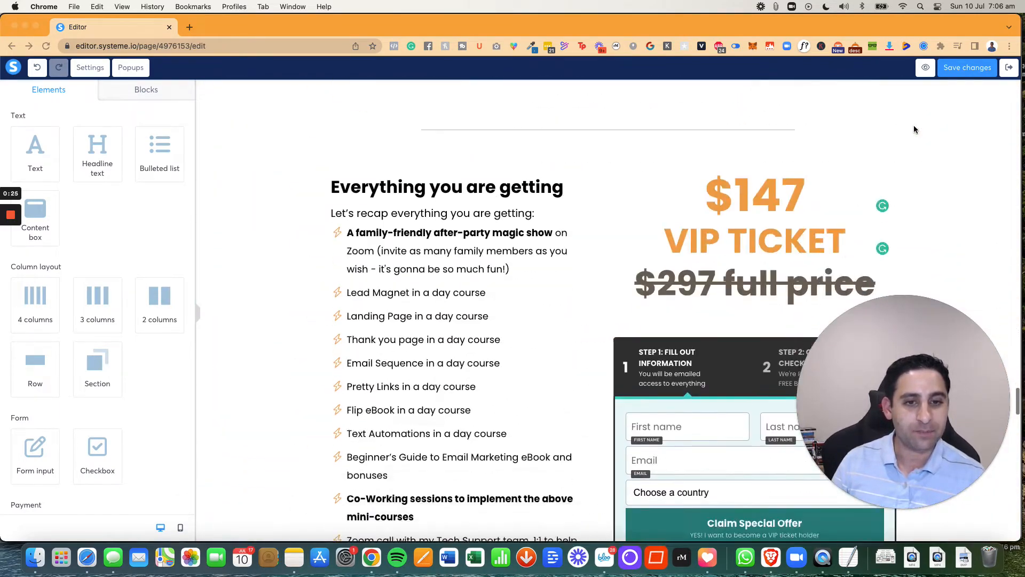
scroll(down, 3)
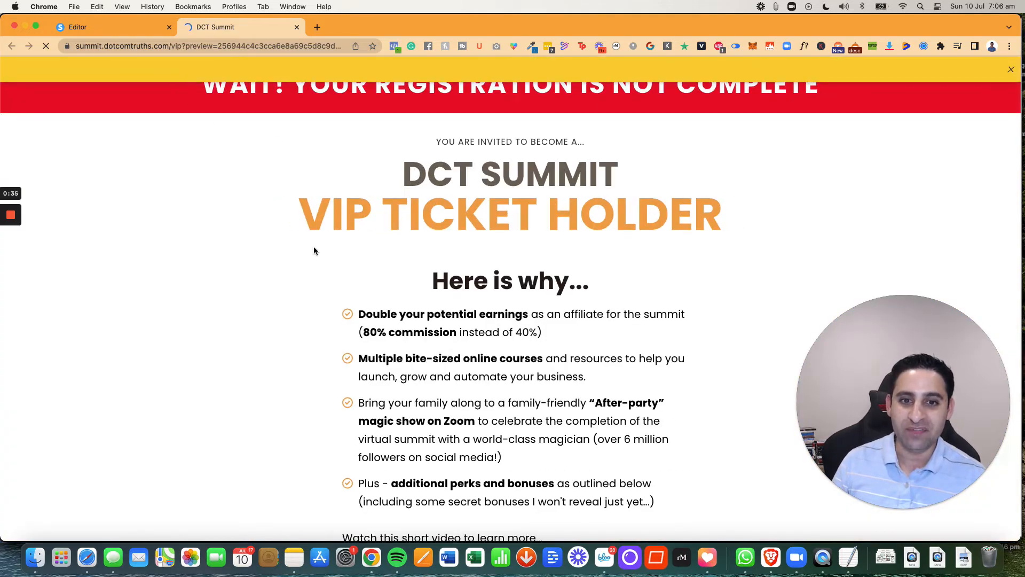
Step: Load the published summit page in a new Chrome tab and scroll through it
scroll(down, 3)
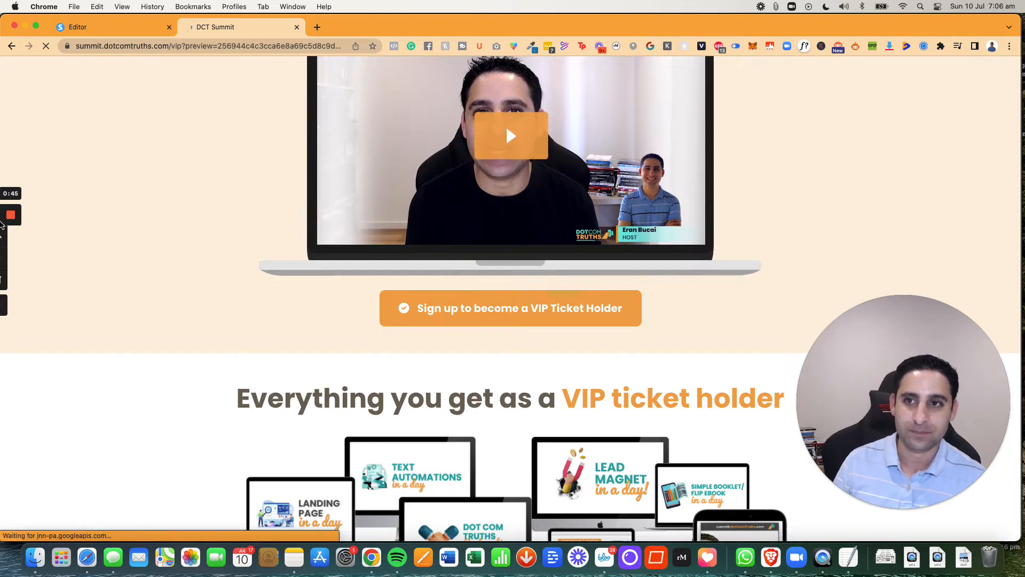
click(511, 308)
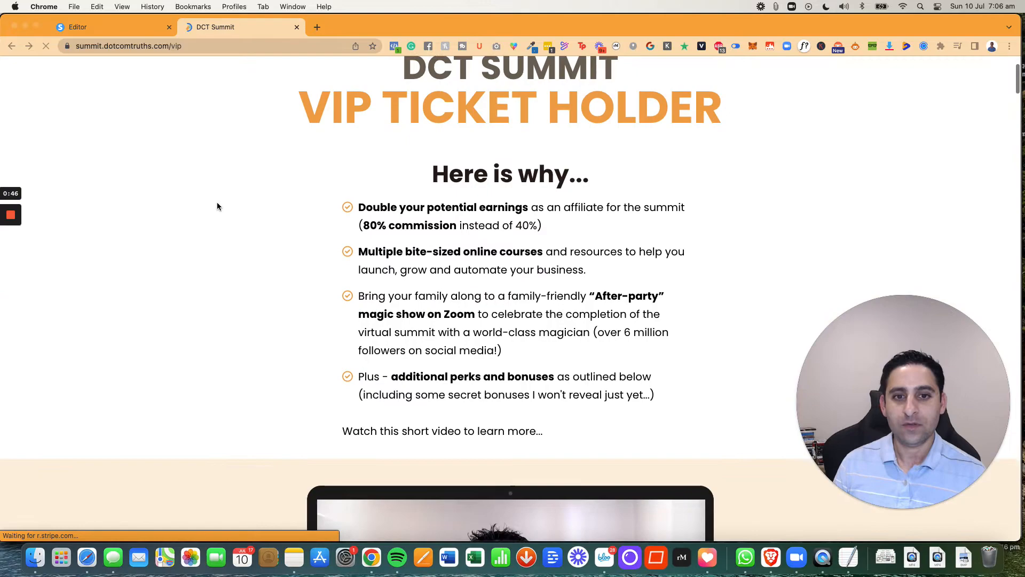
scroll(down, 3)
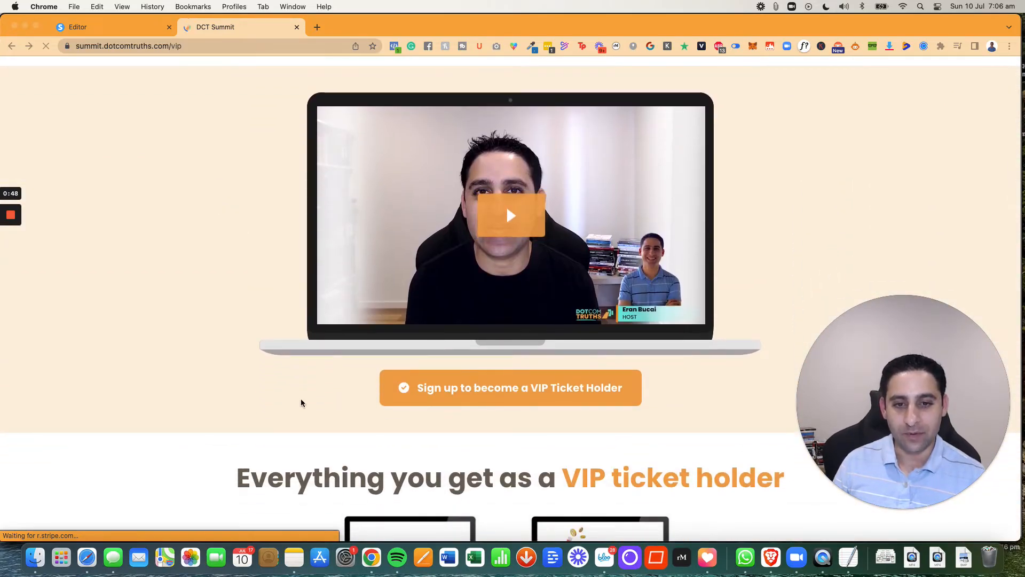
Step: Follow the sign-up buttons and confirm they jump to the #section-ca1e061c checkout form
click(511, 388)
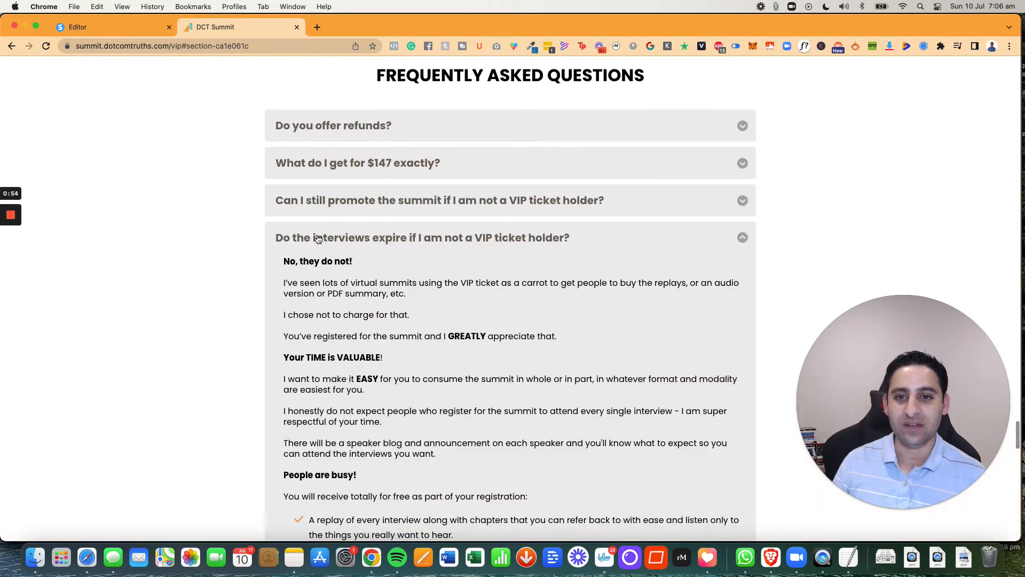
scroll(down, 3)
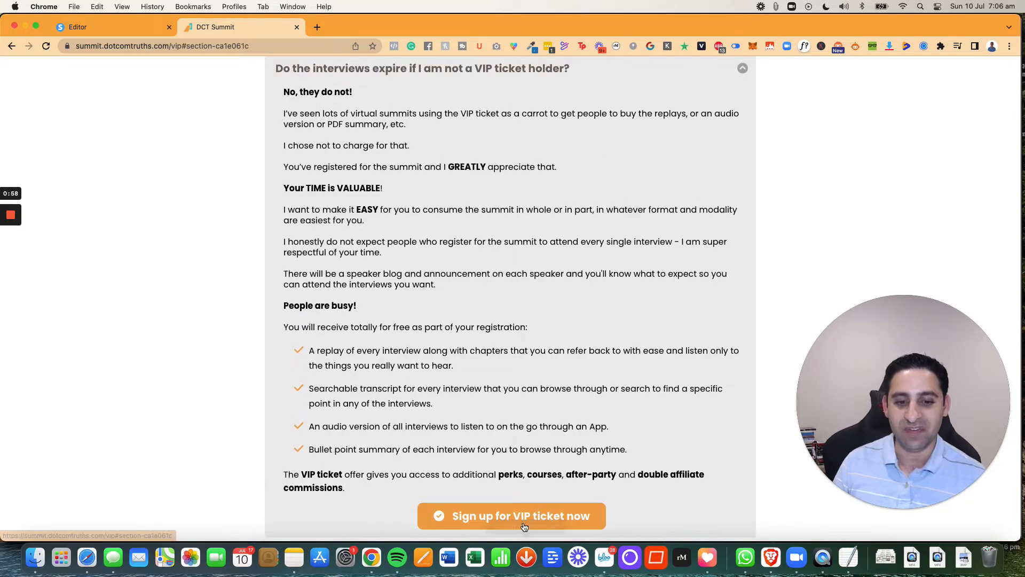
click(521, 516)
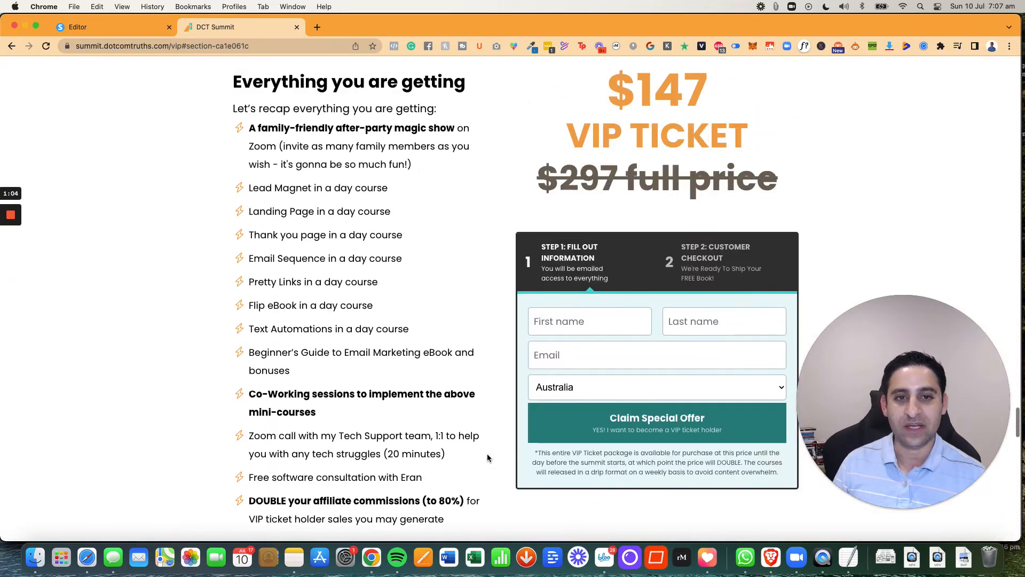
scroll(down, 3)
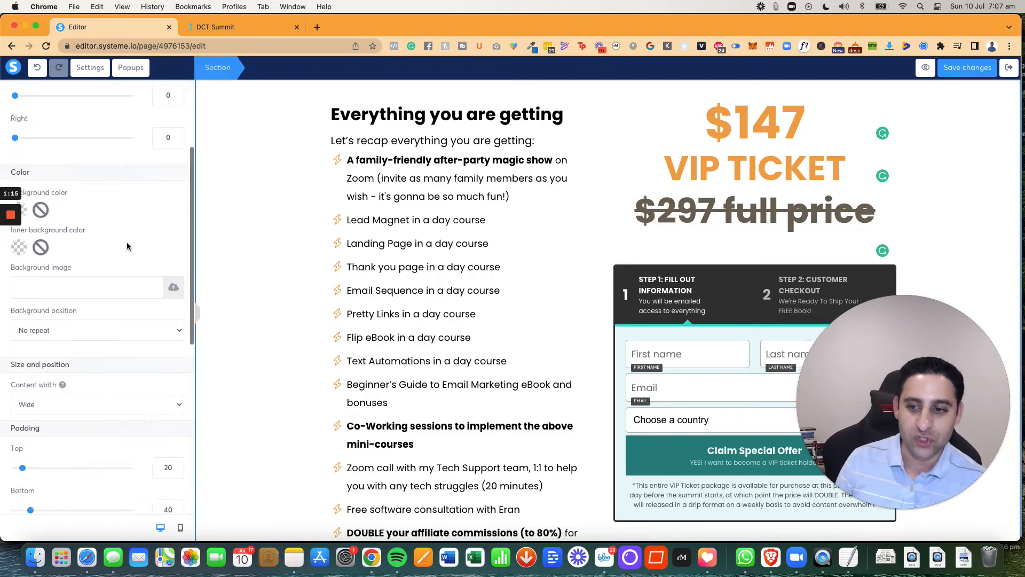
Step: Scroll the Section settings to Advanced HTML attributes showing ID section-ca1e061c
scroll(down, 3)
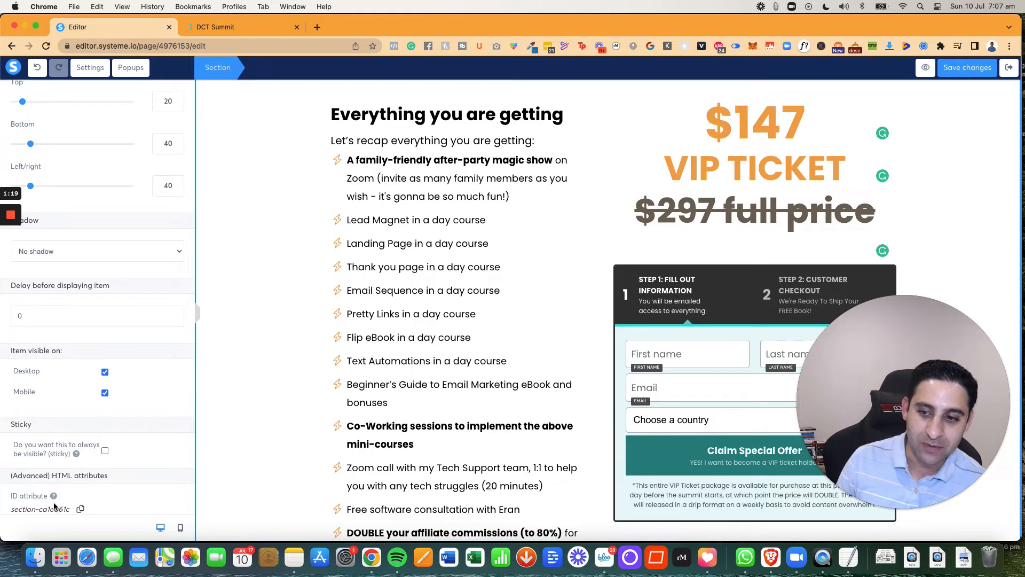
mouse_move(53, 496)
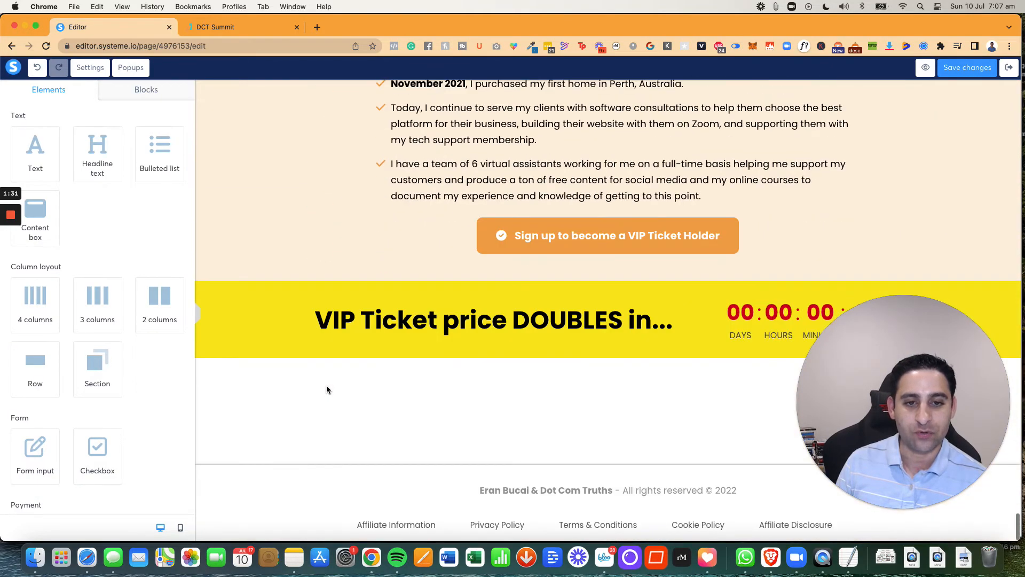
Step: Select the bottom sign-up button and highlight its Open URL address #section-ca1e061c
click(607, 235)
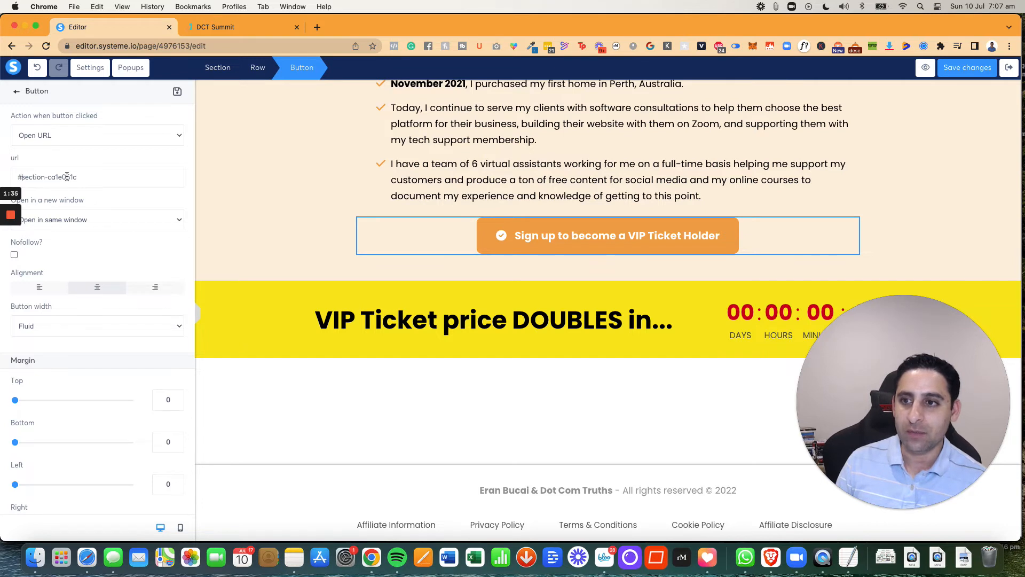
triple_click(49, 177)
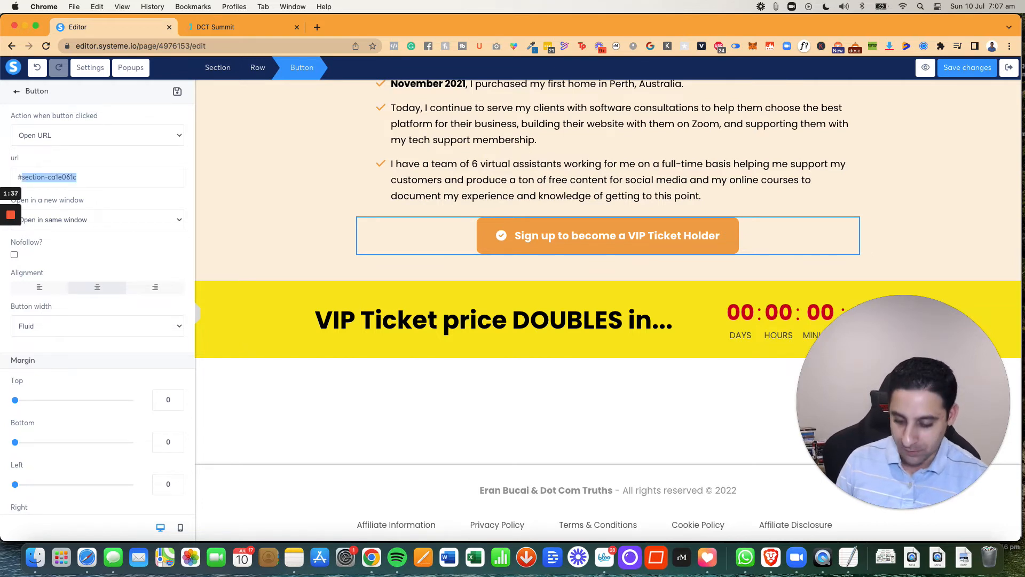
click(51, 178)
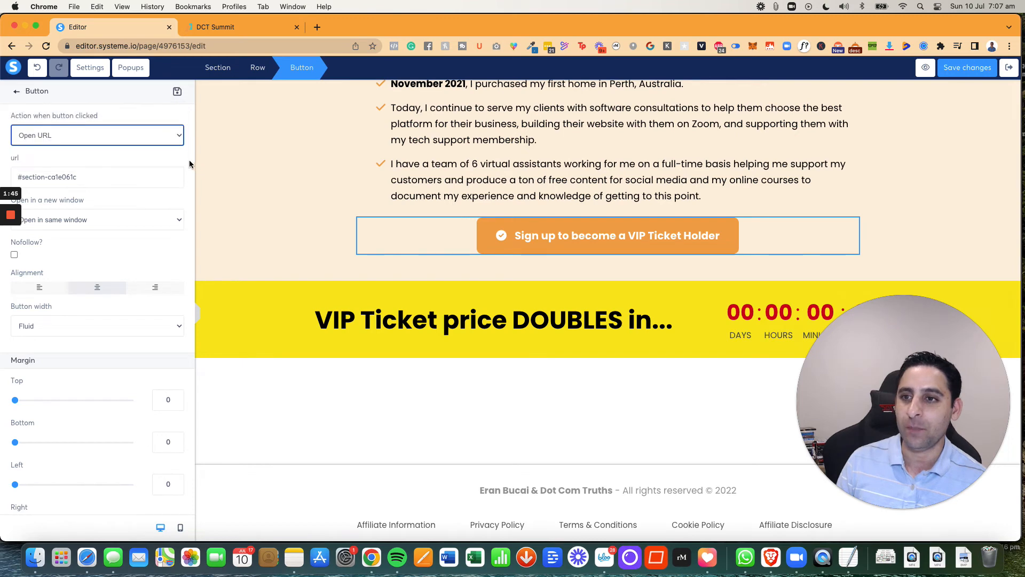
double_click(47, 178)
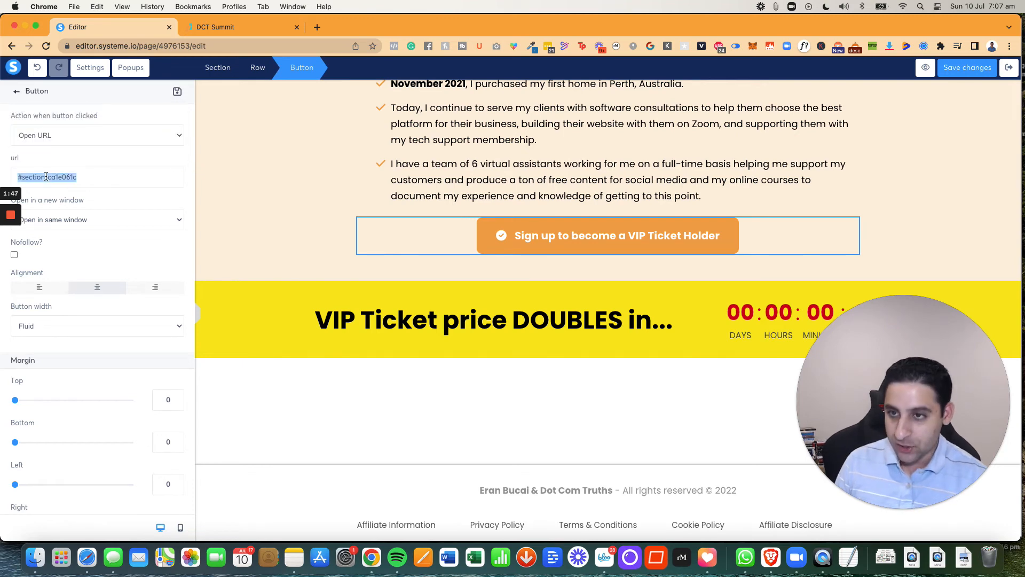